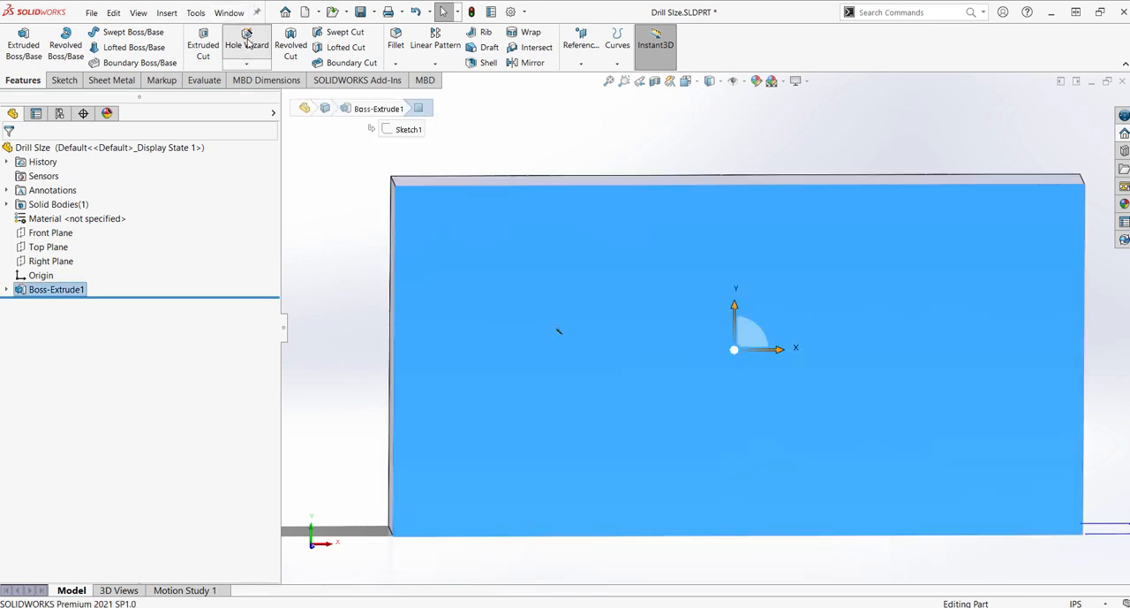
Create a Hole Wizard hole: ANSI Inch, all drill sizes, #29, Through All, then position it
click(246, 44)
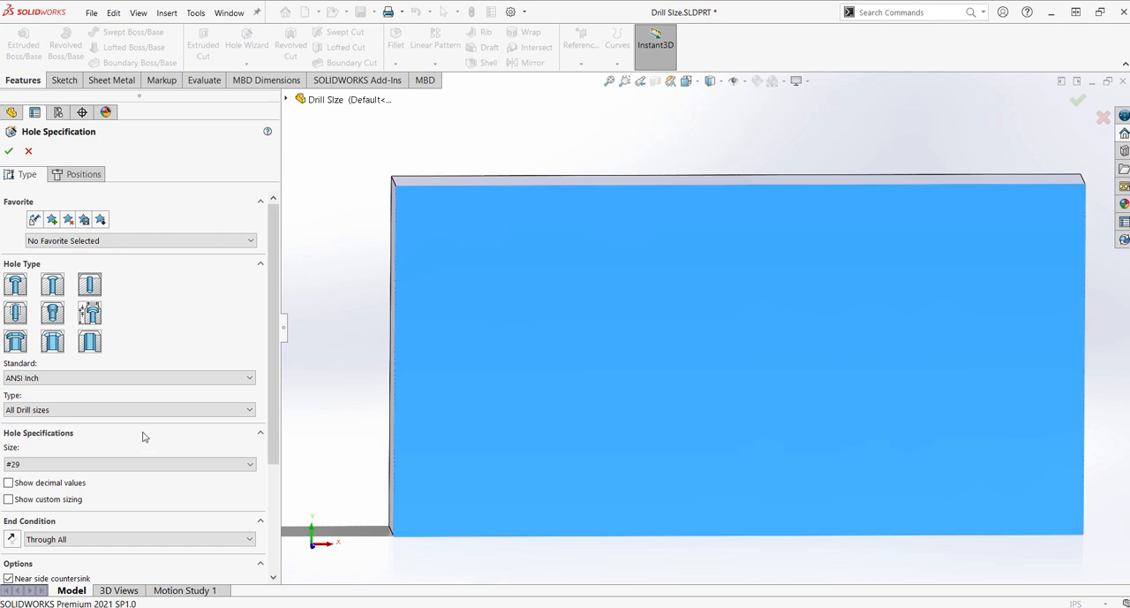
mouse_move(47, 443)
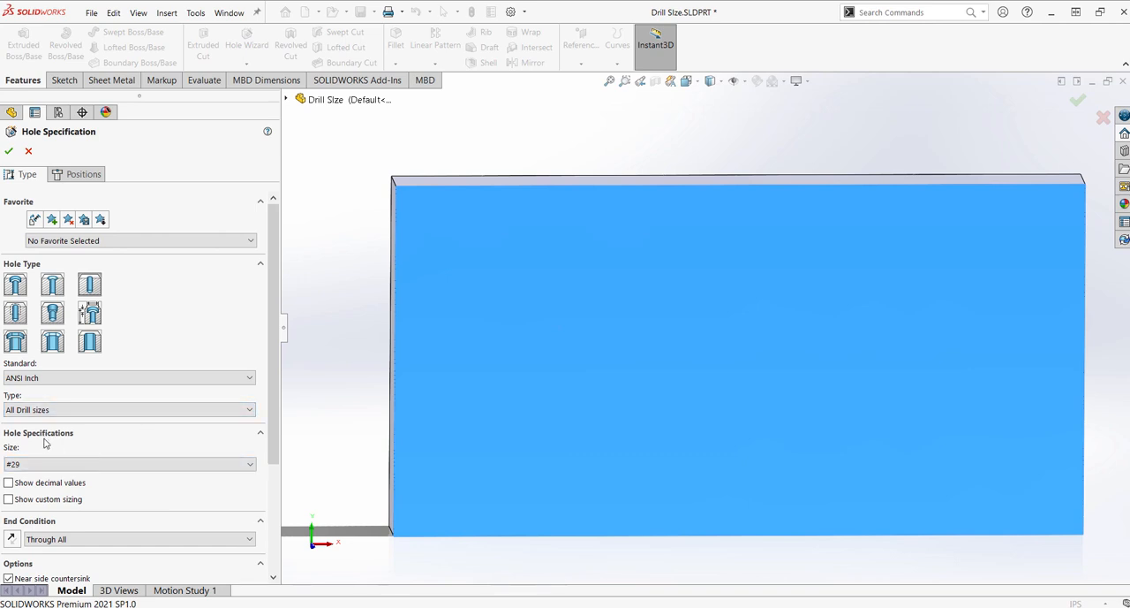
click(130, 464)
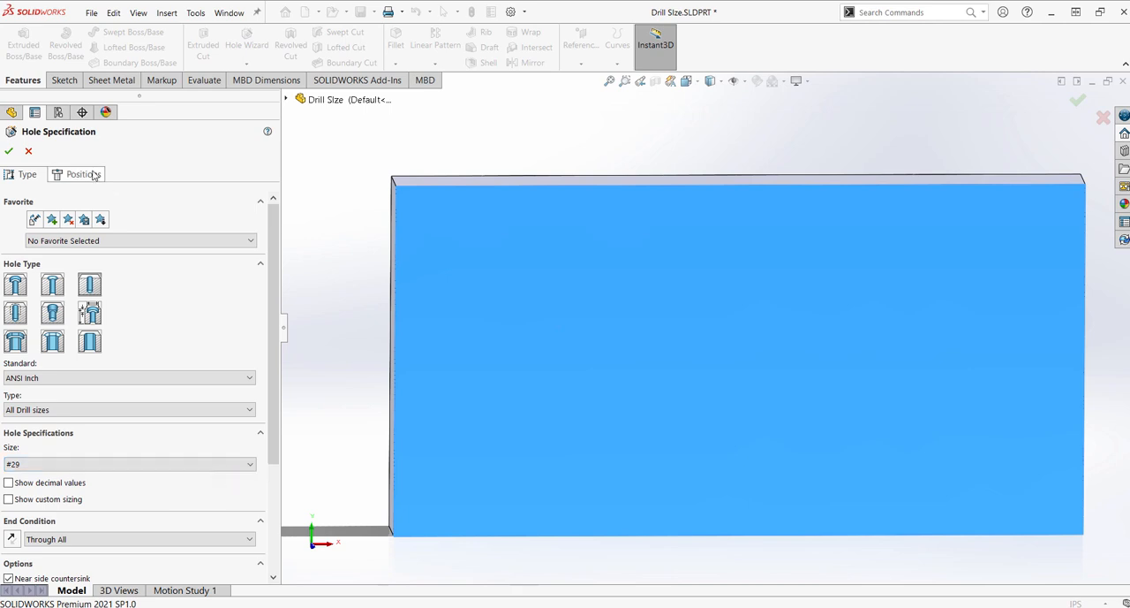
click(78, 174)
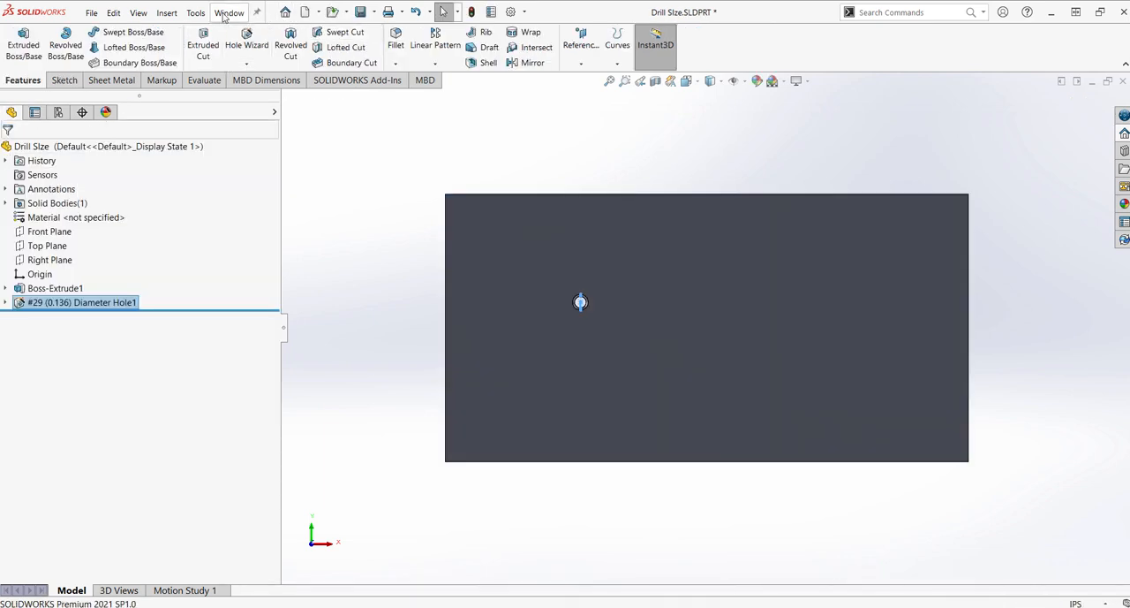
In the drawing, attach a hole callout (⌀ .14 THRU ALL, ⌀ .19 X 90°) to the hole
click(229, 12)
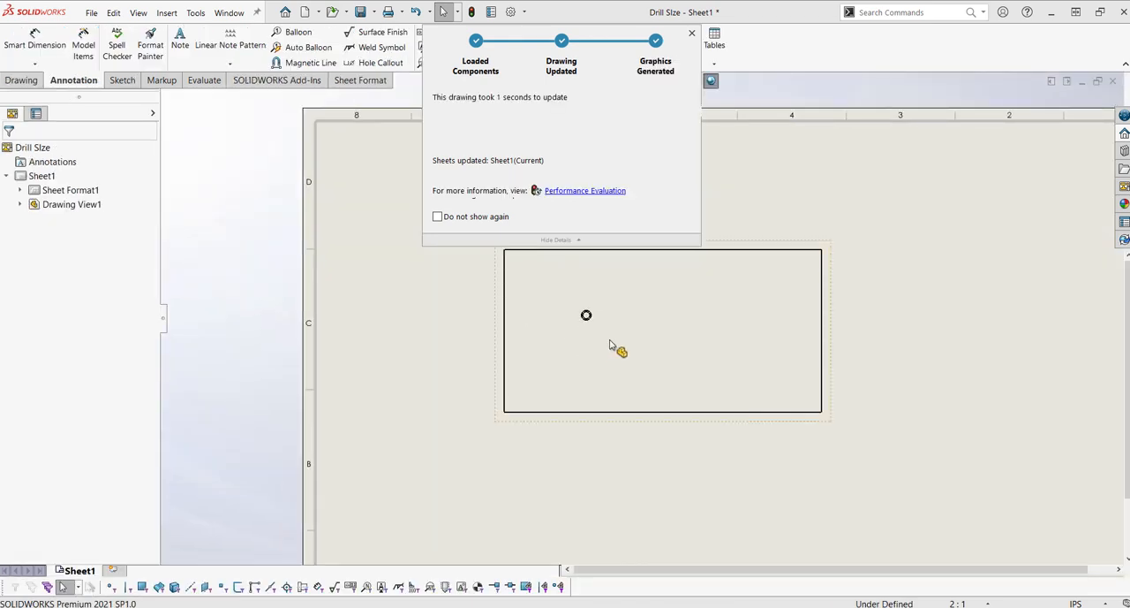
click(692, 33)
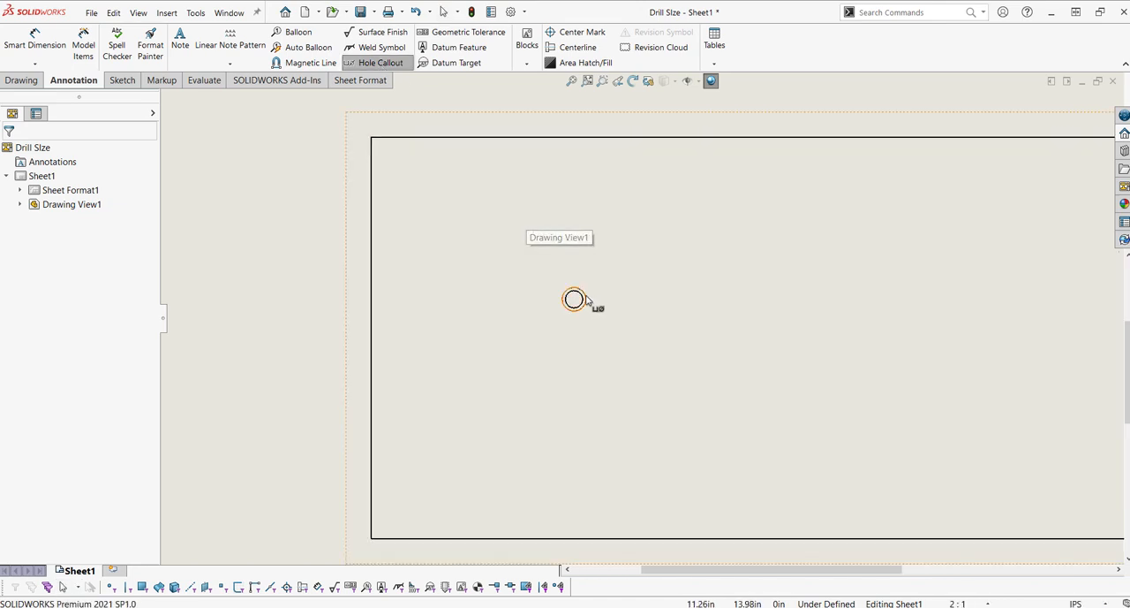
click(574, 298)
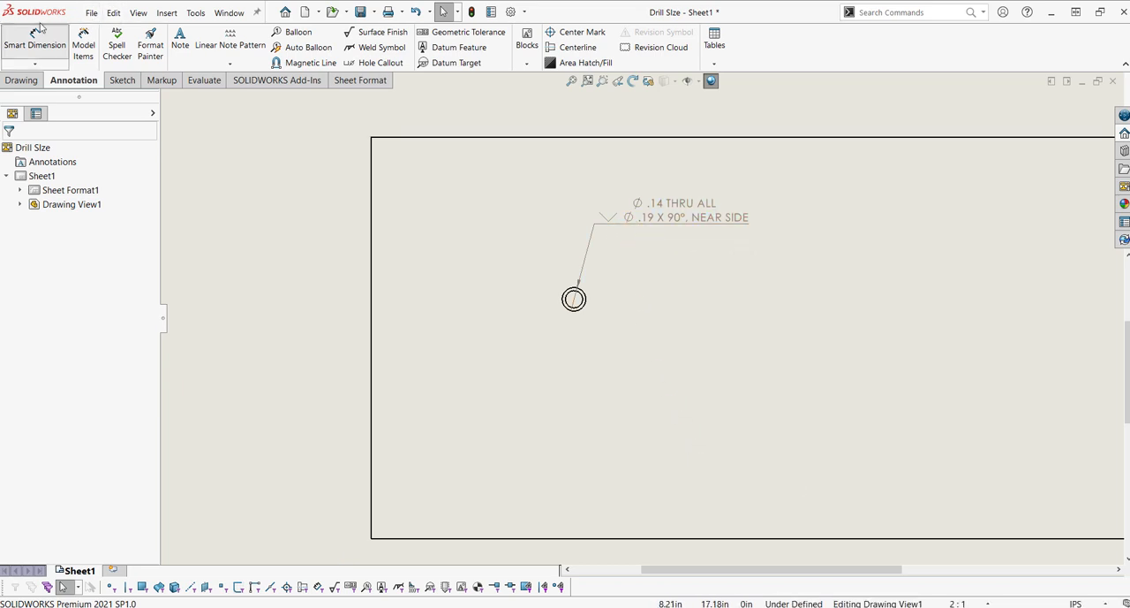
Place a Smart Dimension diameter (Ø0.19) on the hole circle
click(35, 42)
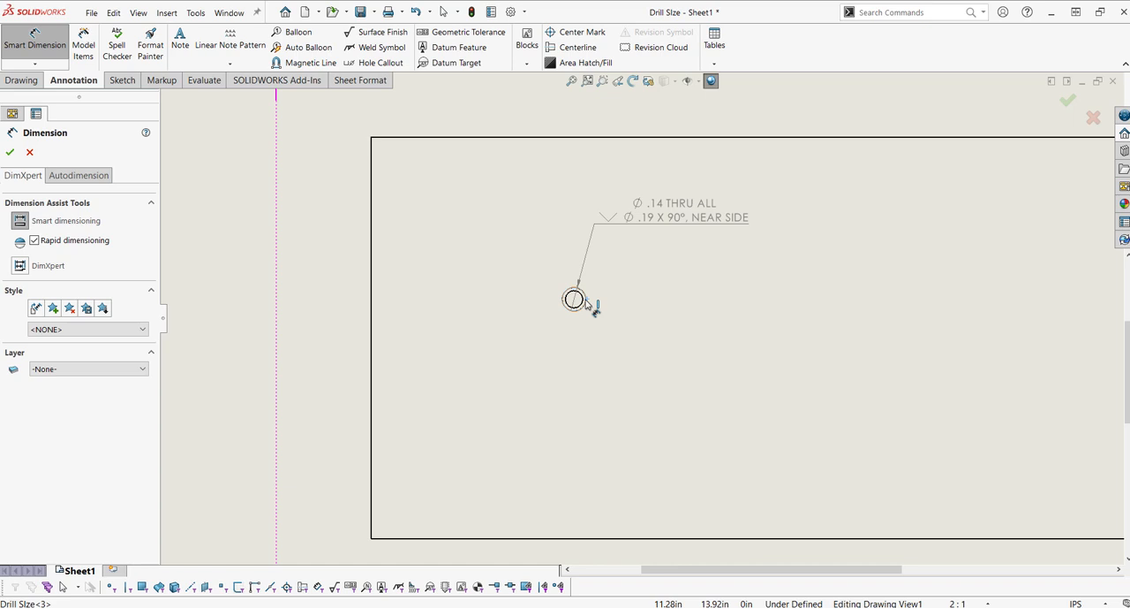
click(574, 299)
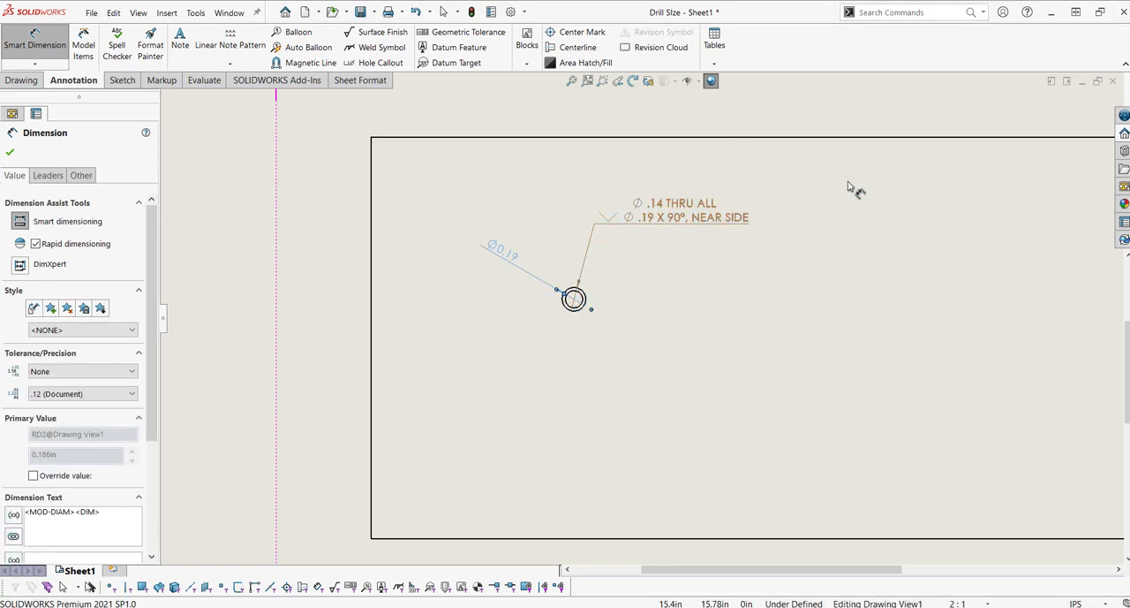
mouse_move(192, 173)
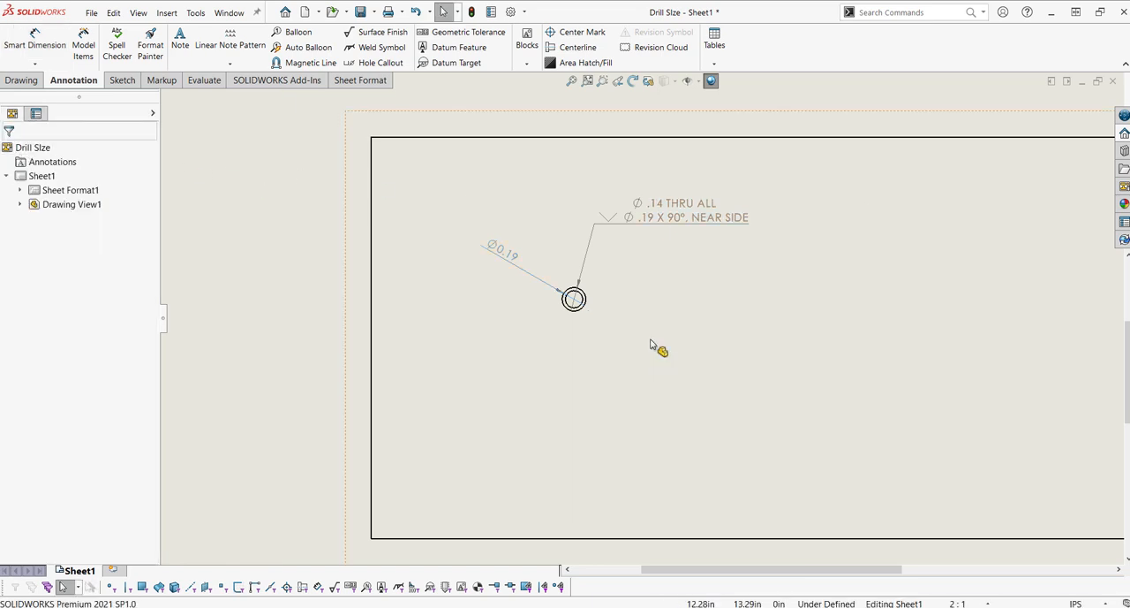
Insert the Description callout variable after <MOD-DIAM> in the callout's dimension text
click(680, 210)
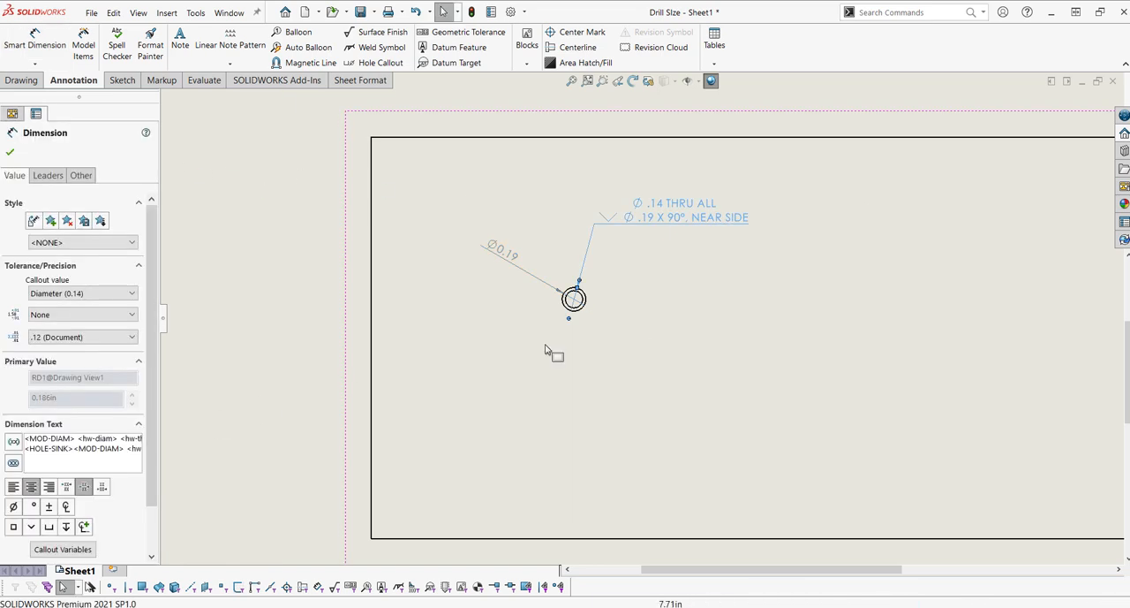
mouse_move(605, 357)
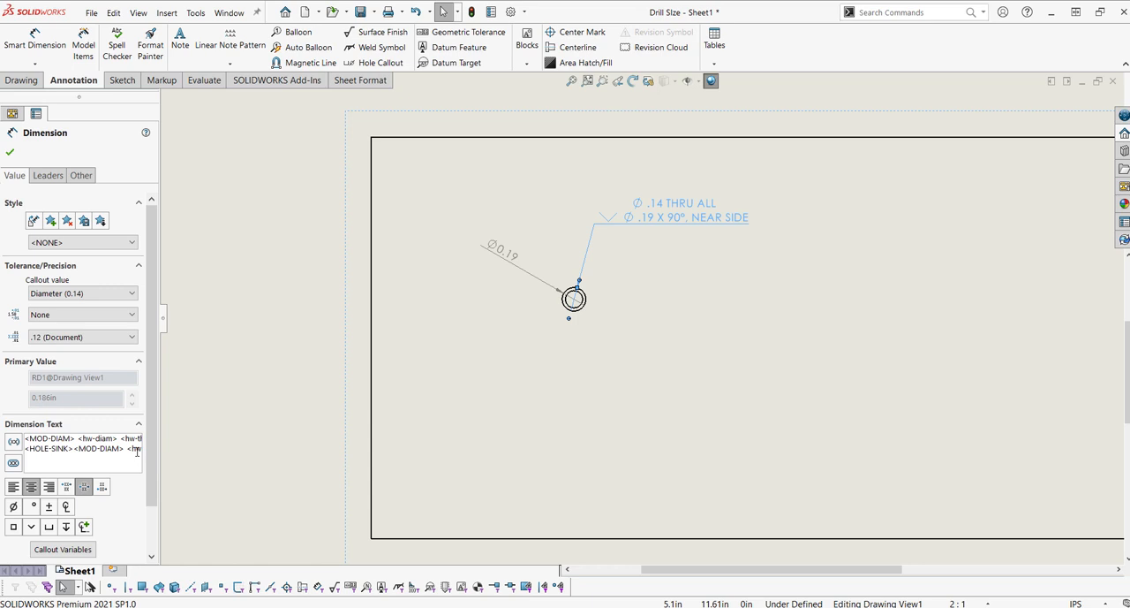
click(92, 464)
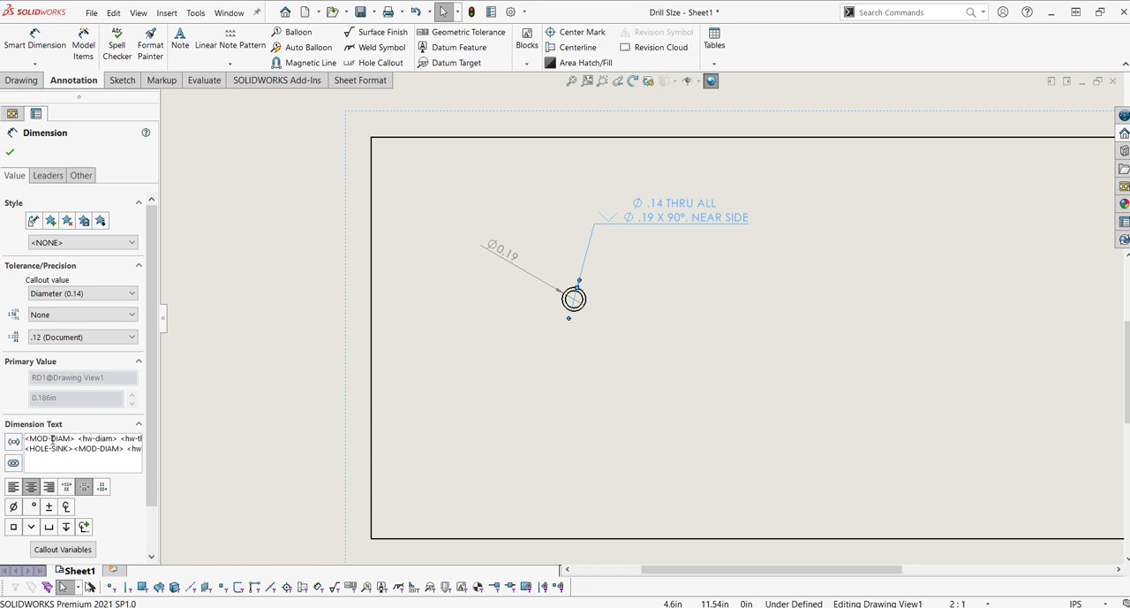
click(63, 548)
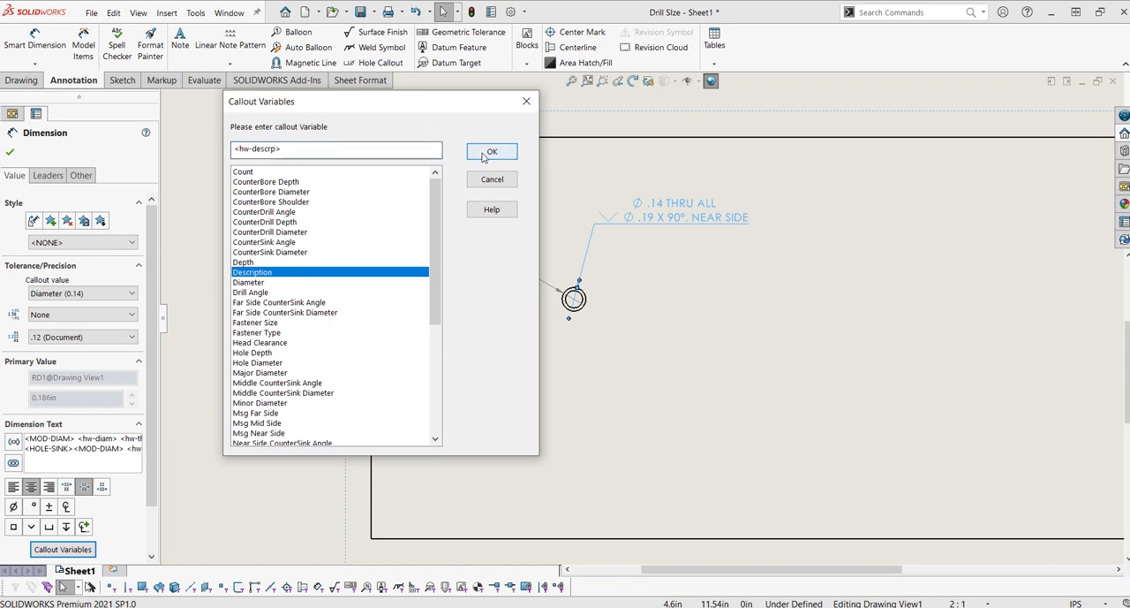
click(491, 151)
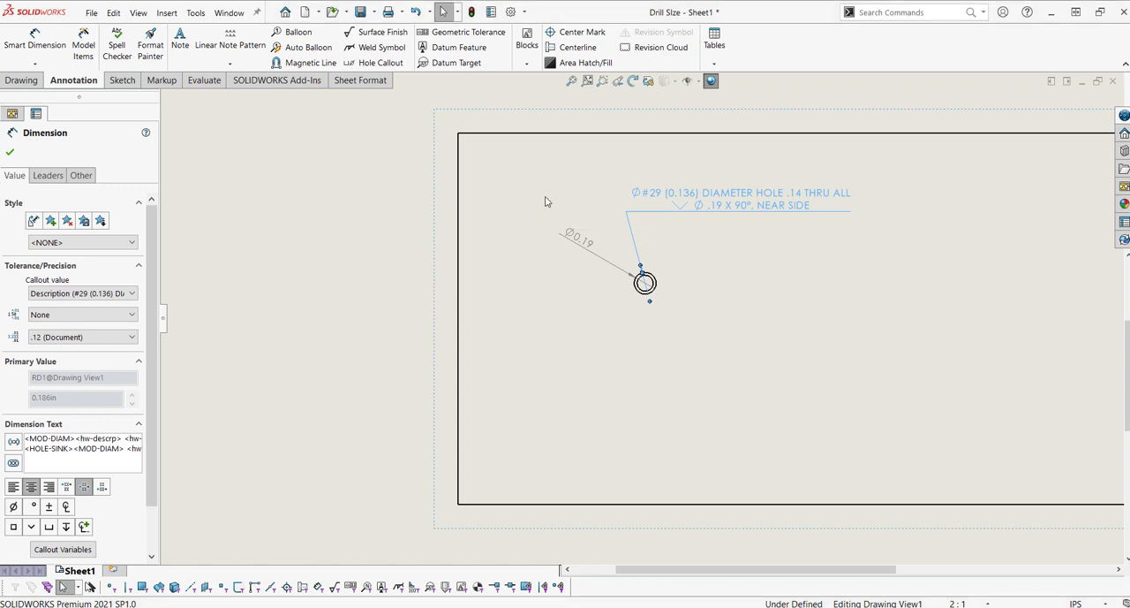
In System Options > File Locations, show the hole callout format file folder
click(511, 11)
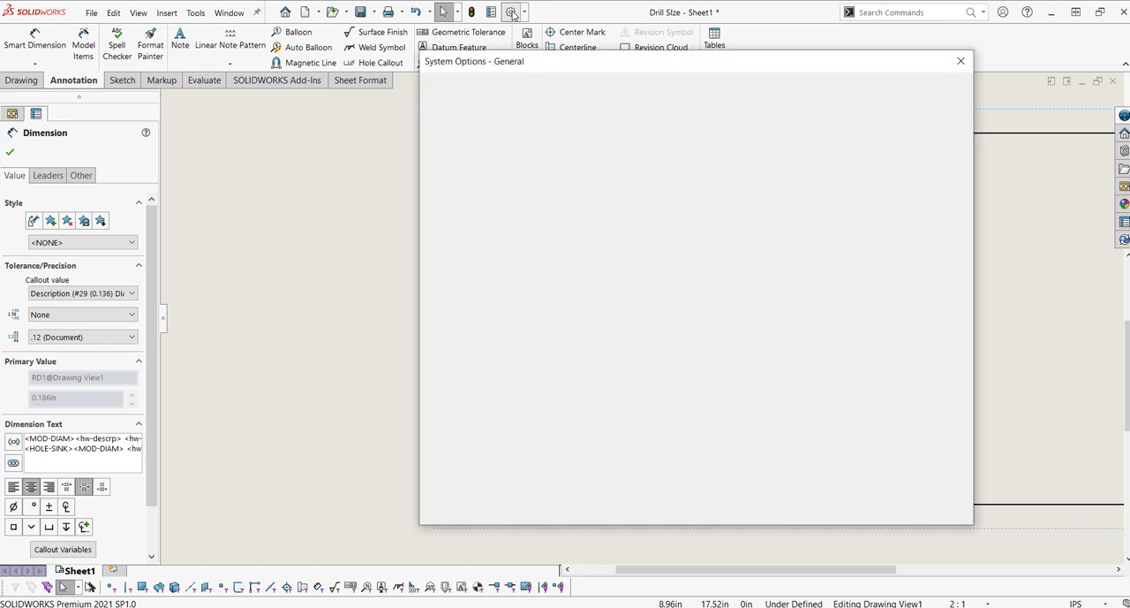
click(457, 285)
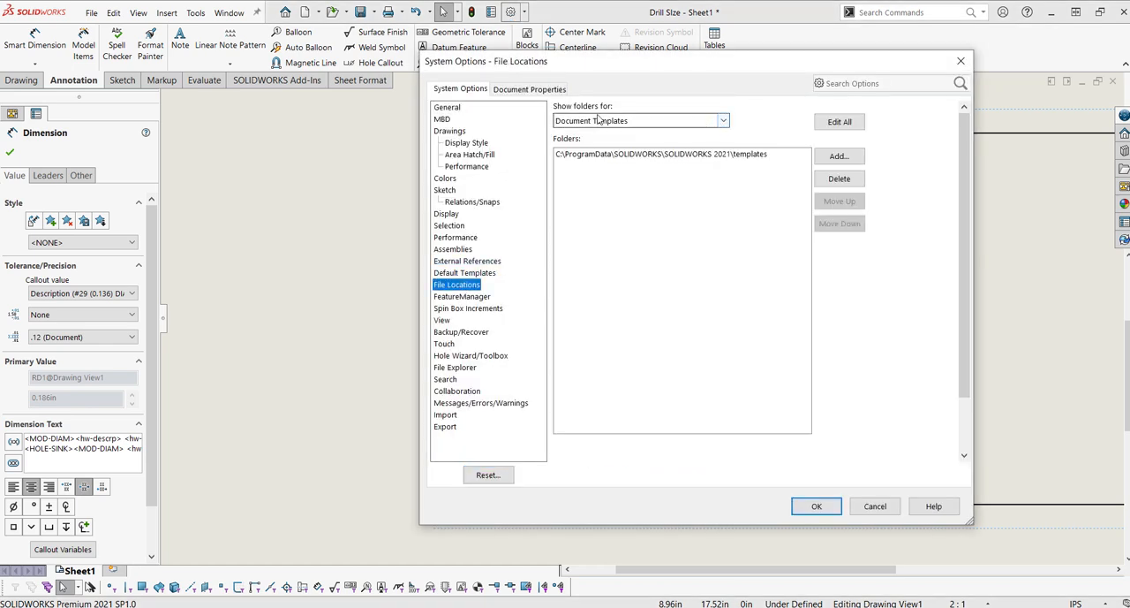
click(722, 120)
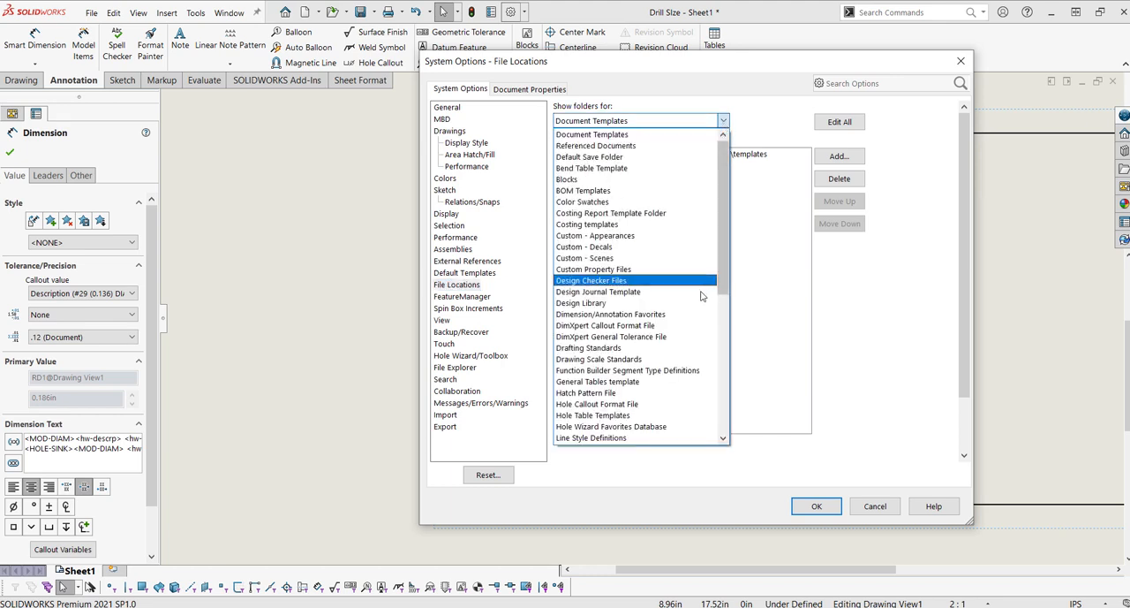
click(597, 404)
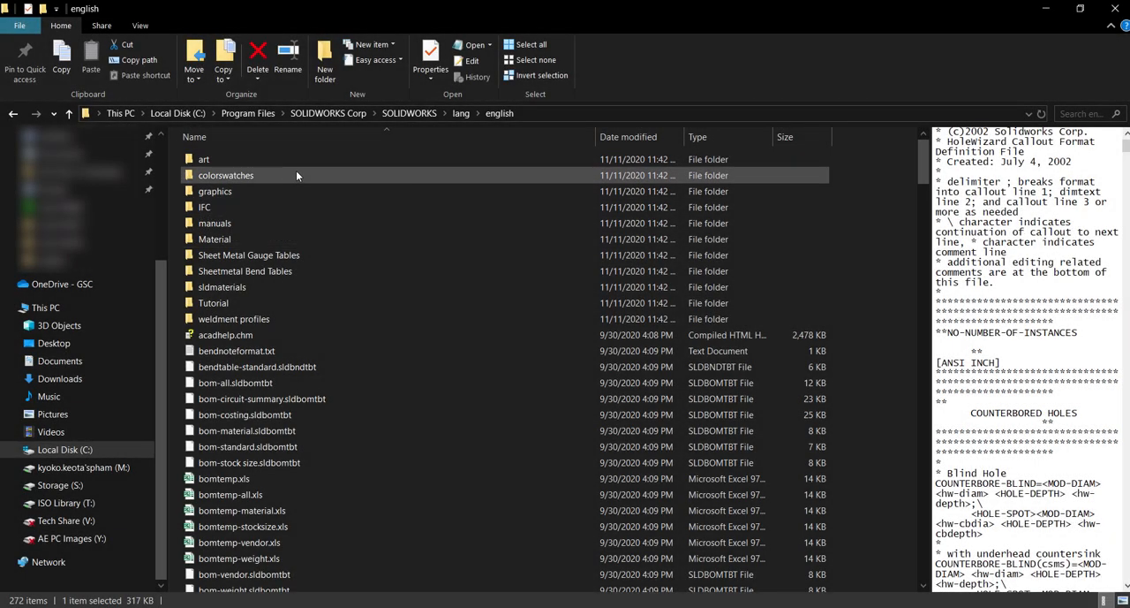
mouse_move(204, 159)
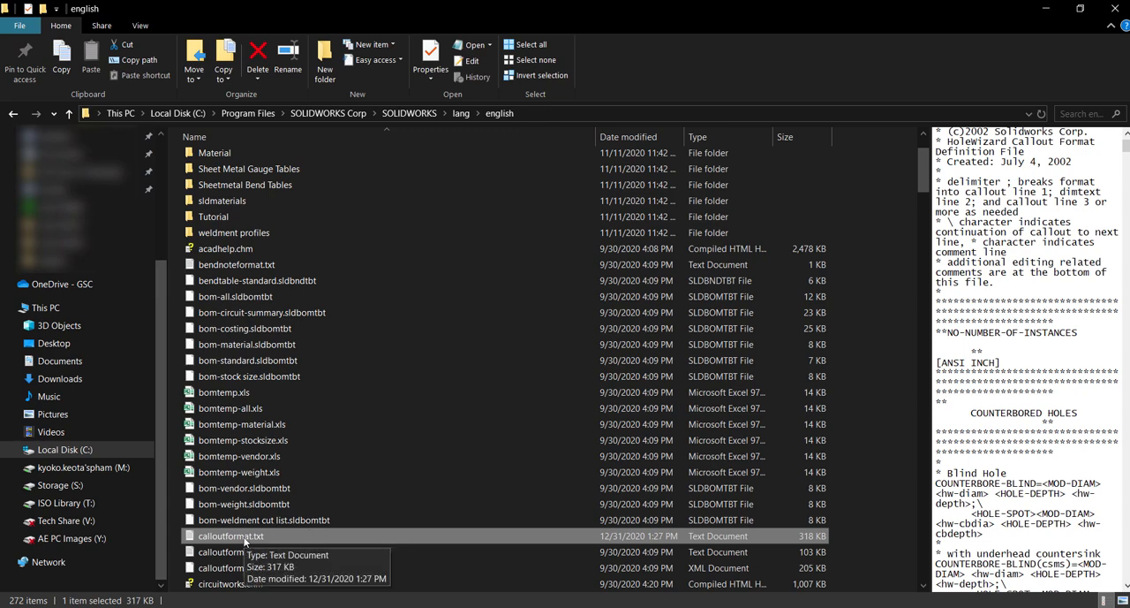
mouse_move(251, 543)
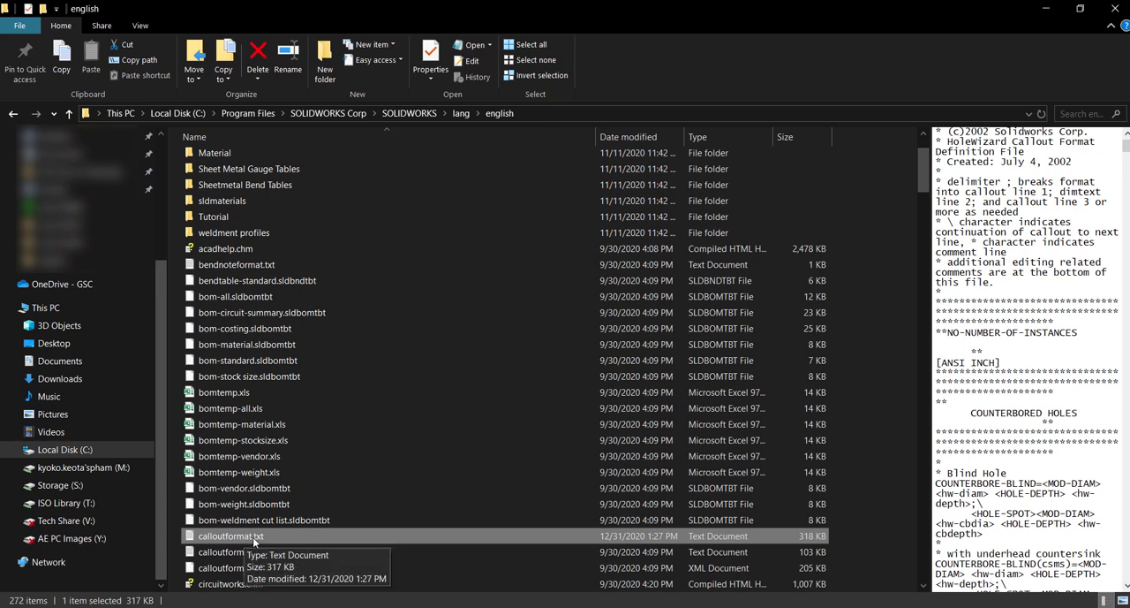
Check the Users permissions on the Security tab of calloutformat.txt's Properties
click(430, 68)
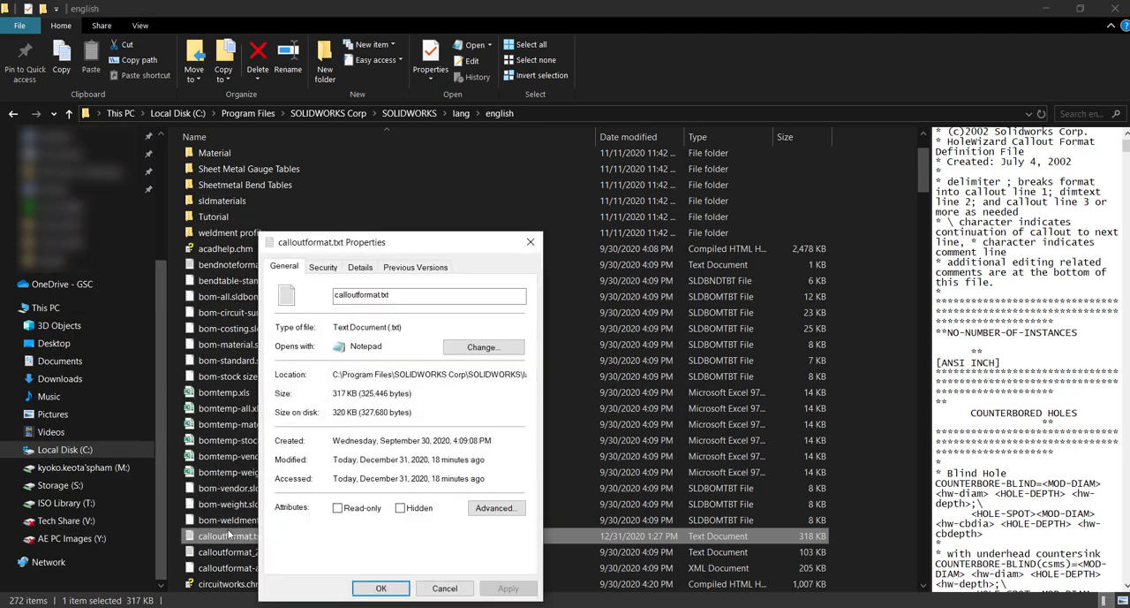
click(323, 266)
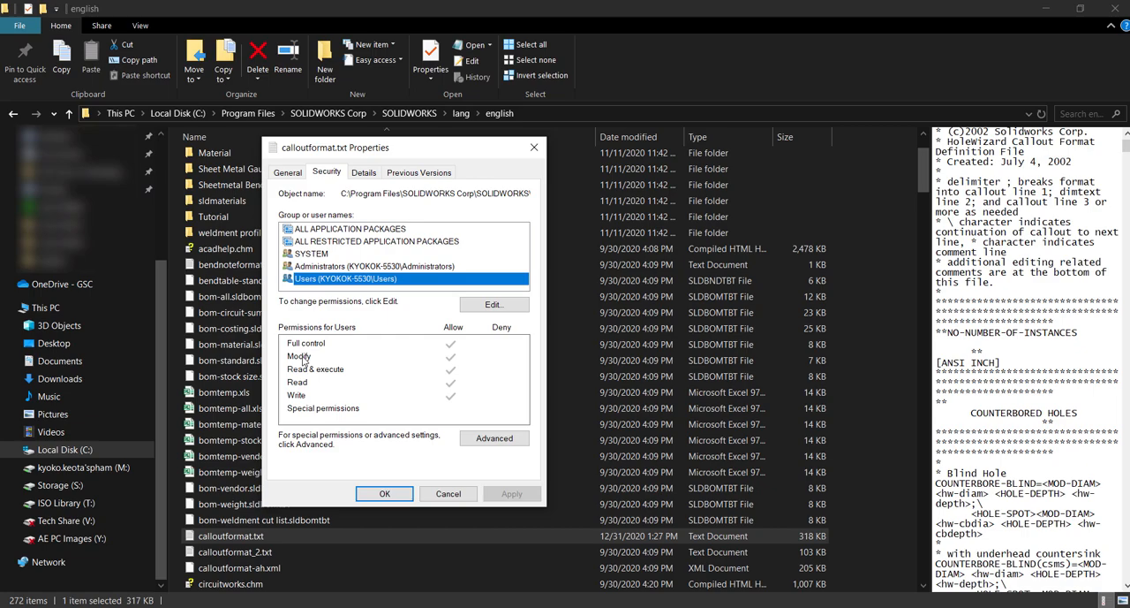
mouse_move(346, 433)
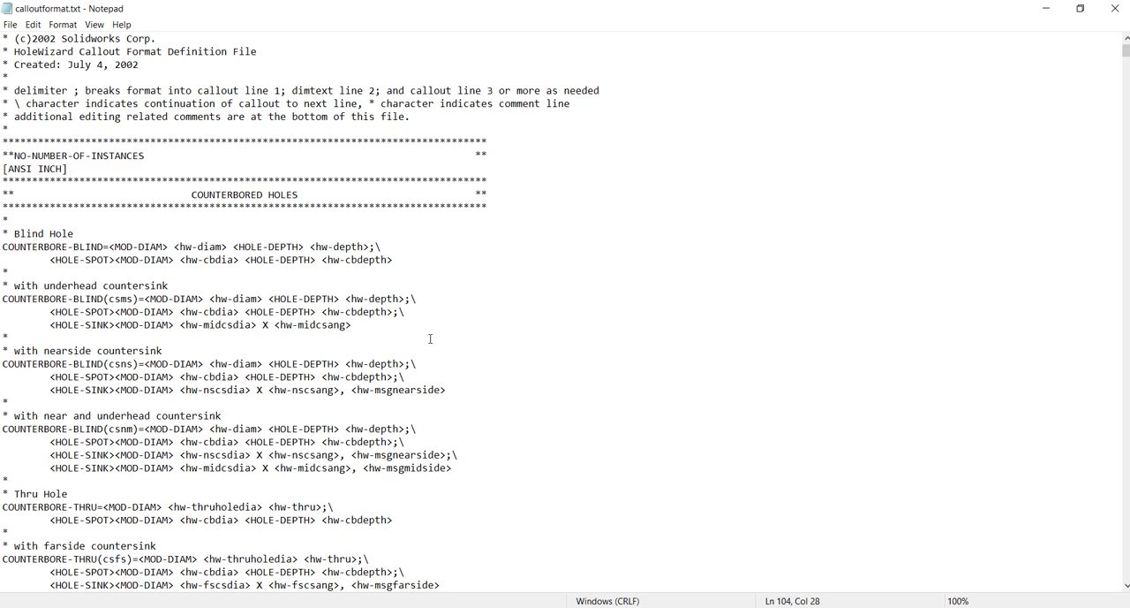
mouse_move(185, 367)
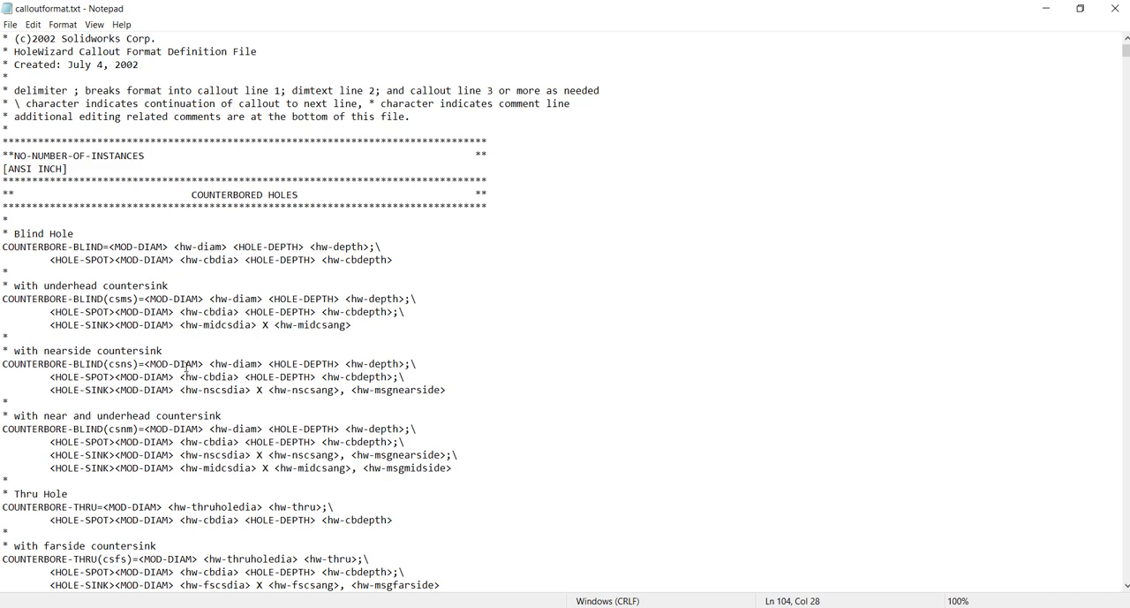
Scroll calloutformat.txt down to the PLAIN HOLES callout lines
scroll(down, 3)
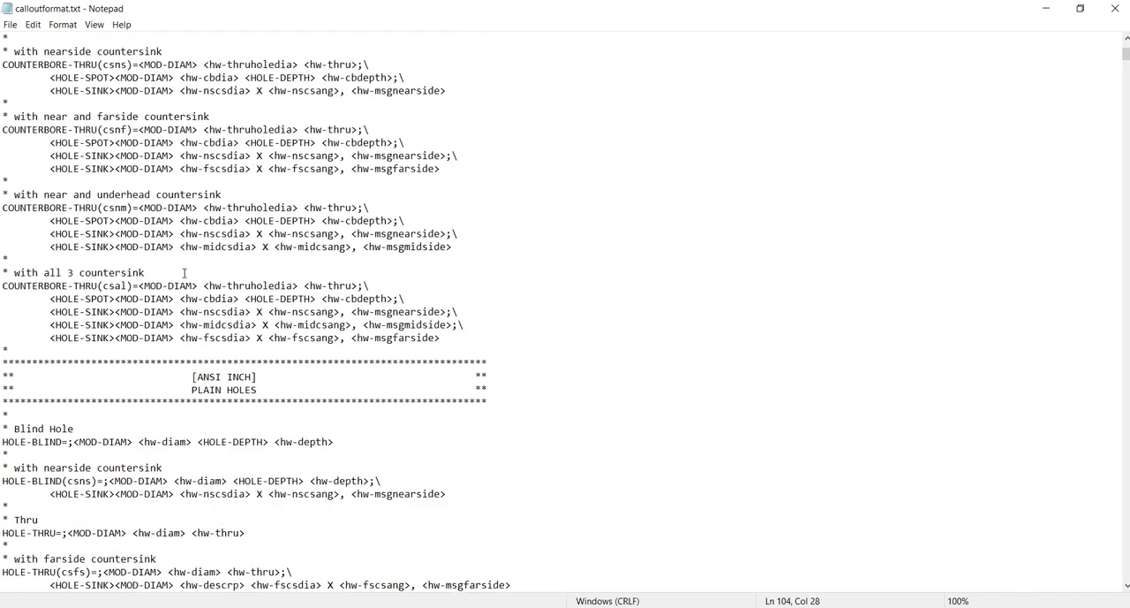
scroll(down, 3)
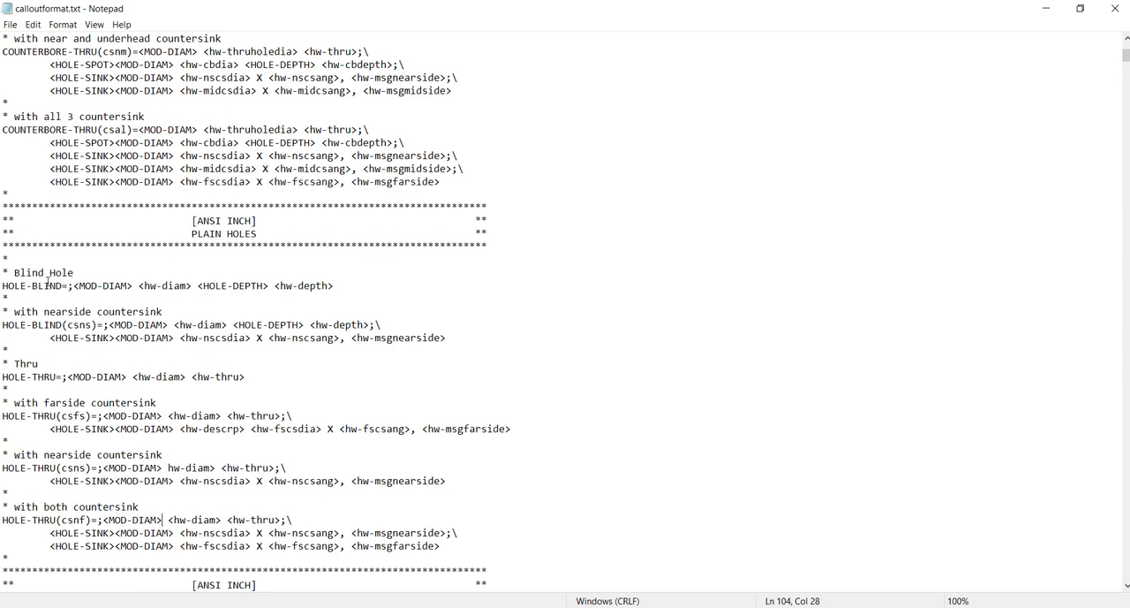
mouse_move(133, 276)
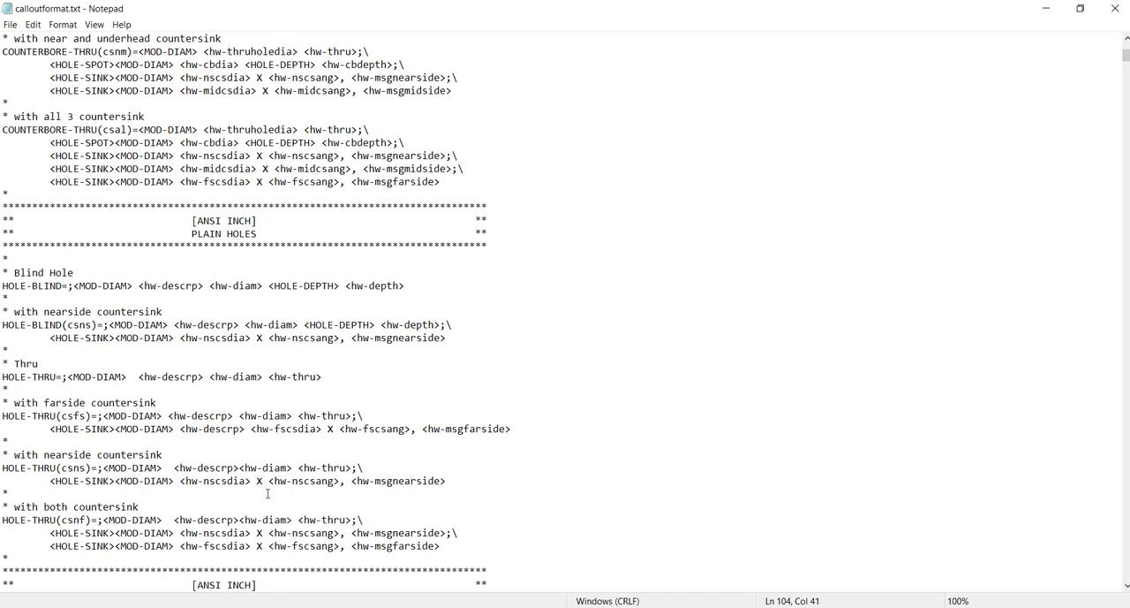
Save calloutformat.txt from Notepad's File menu
click(10, 24)
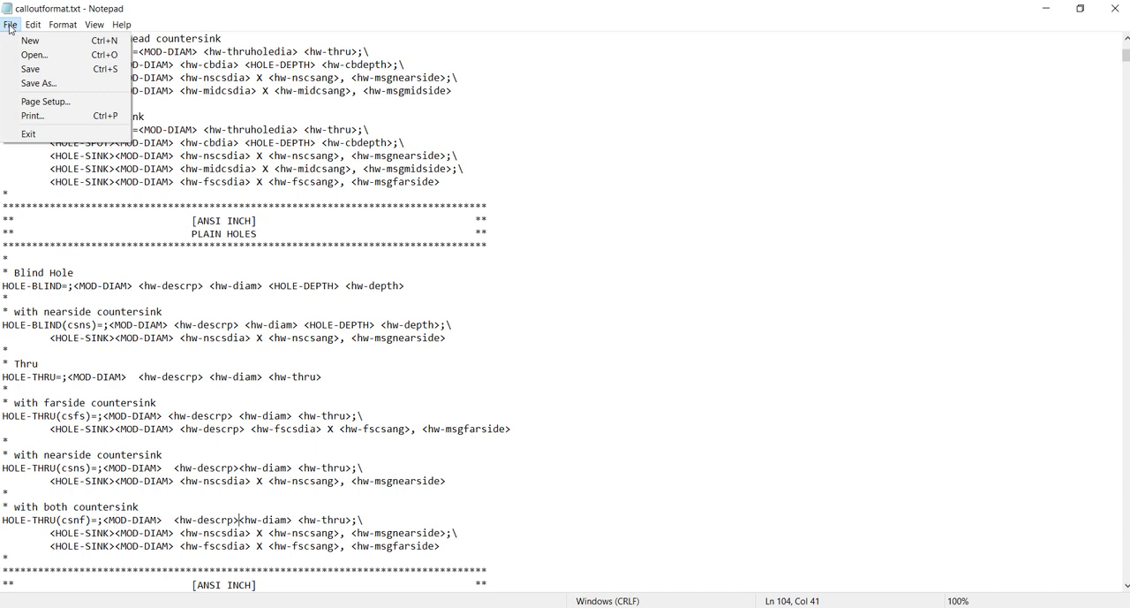
mouse_move(30, 69)
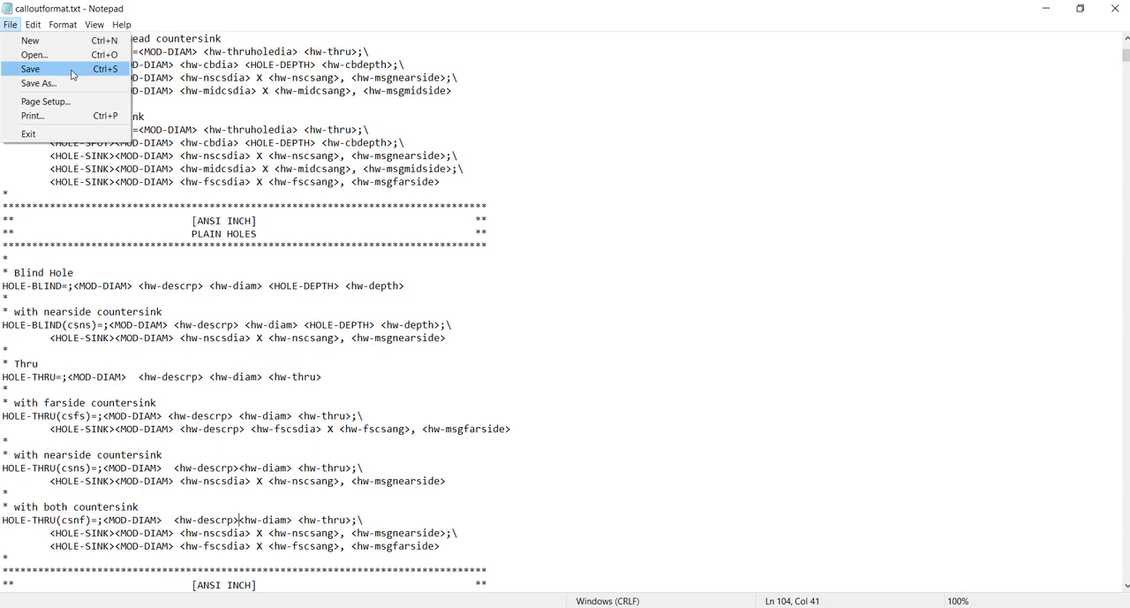
click(30, 68)
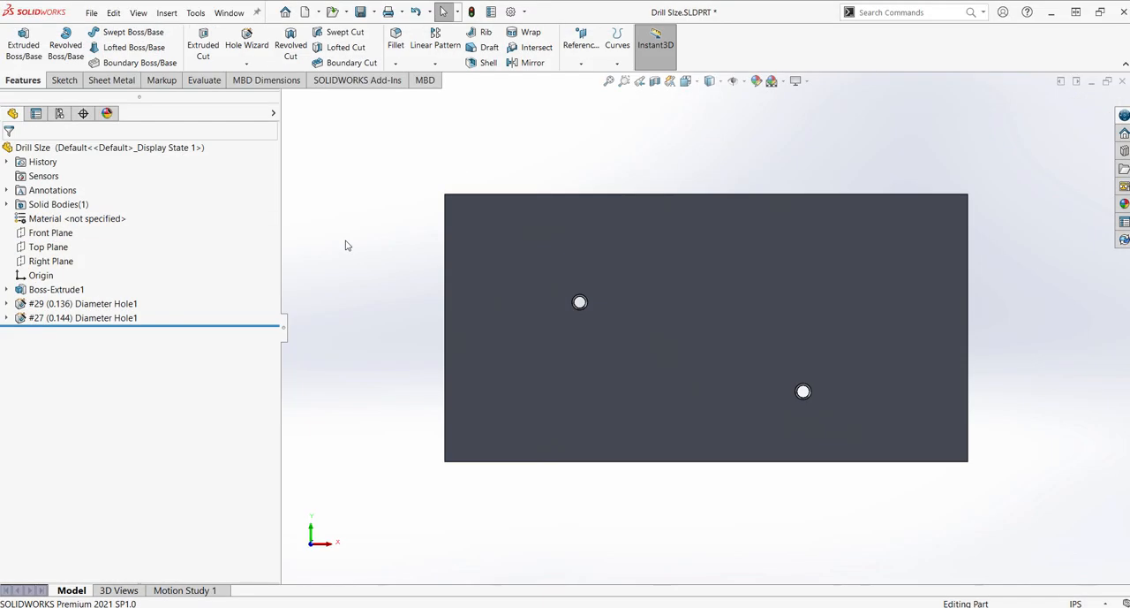
mouse_move(344, 246)
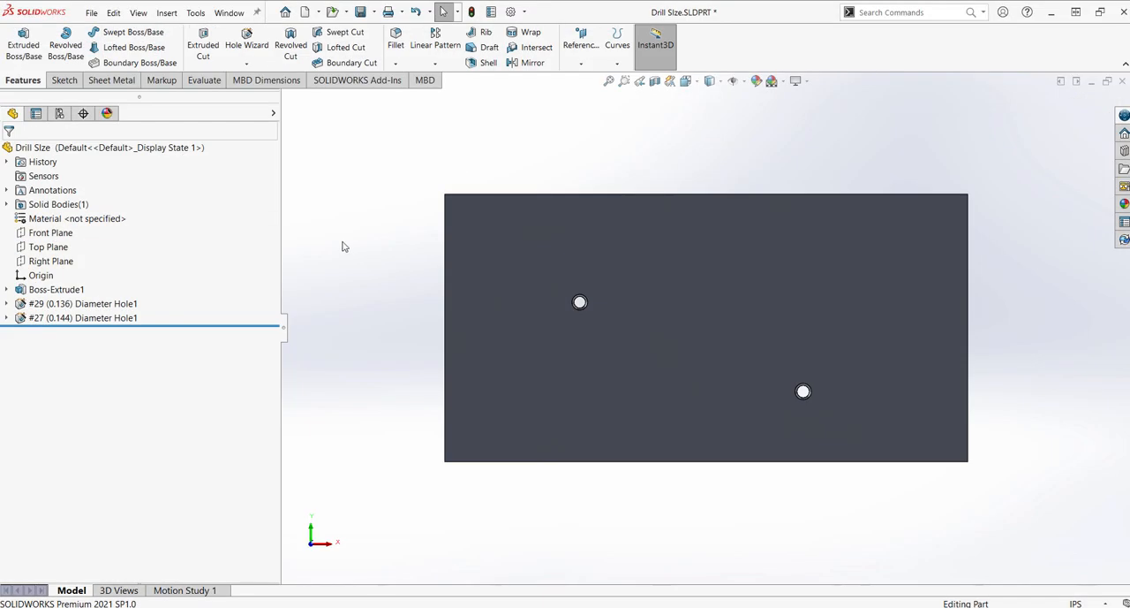
mouse_move(307, 311)
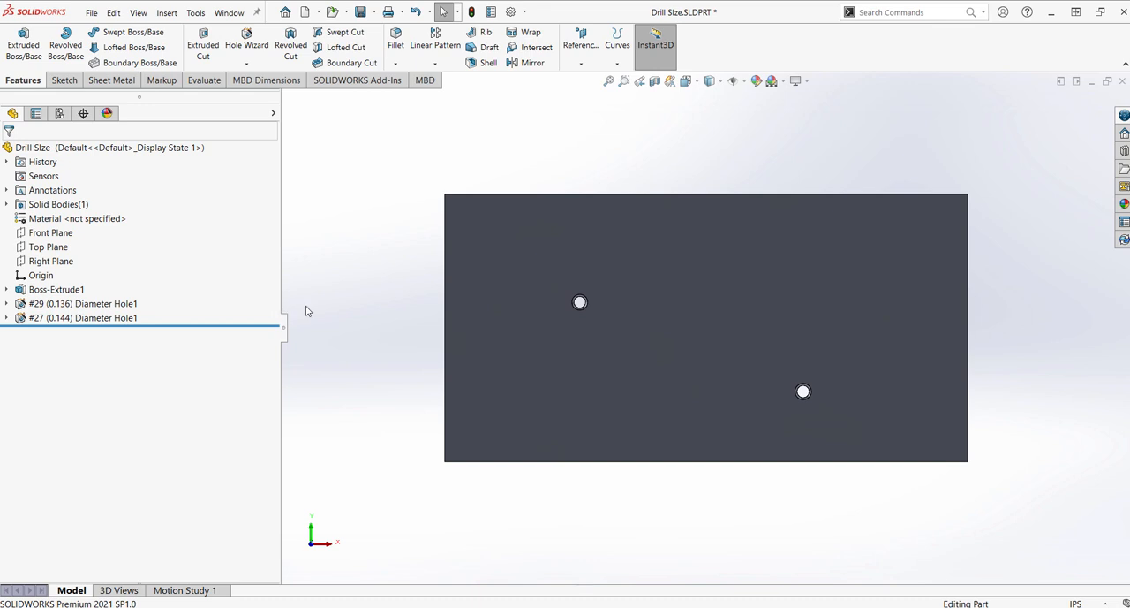
mouse_move(343, 215)
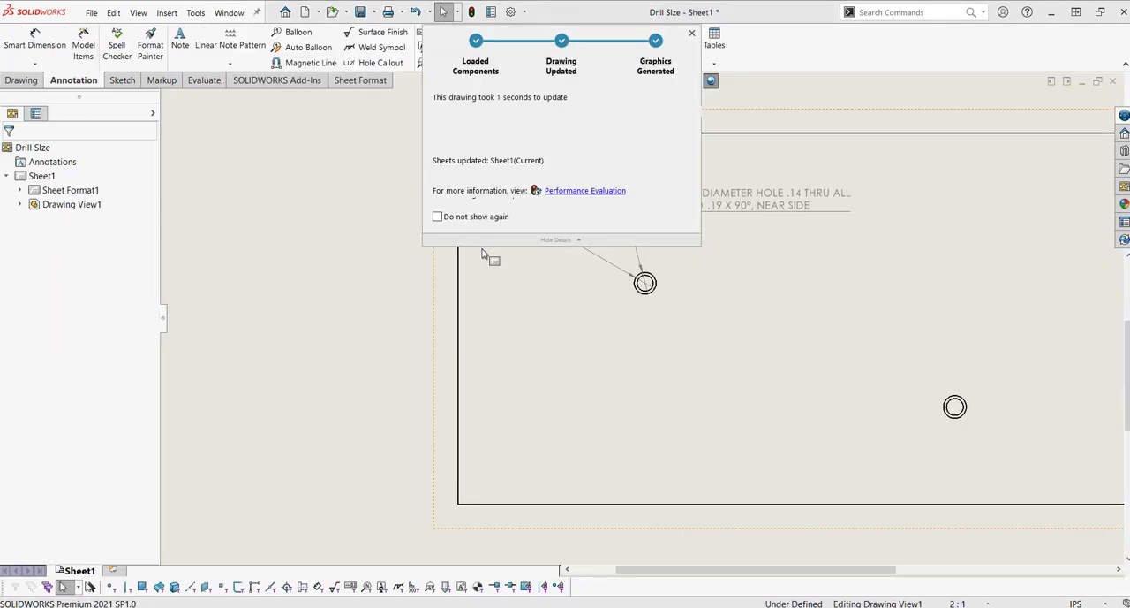
Start a hole callout on the lower-right hole in the drawing
click(692, 33)
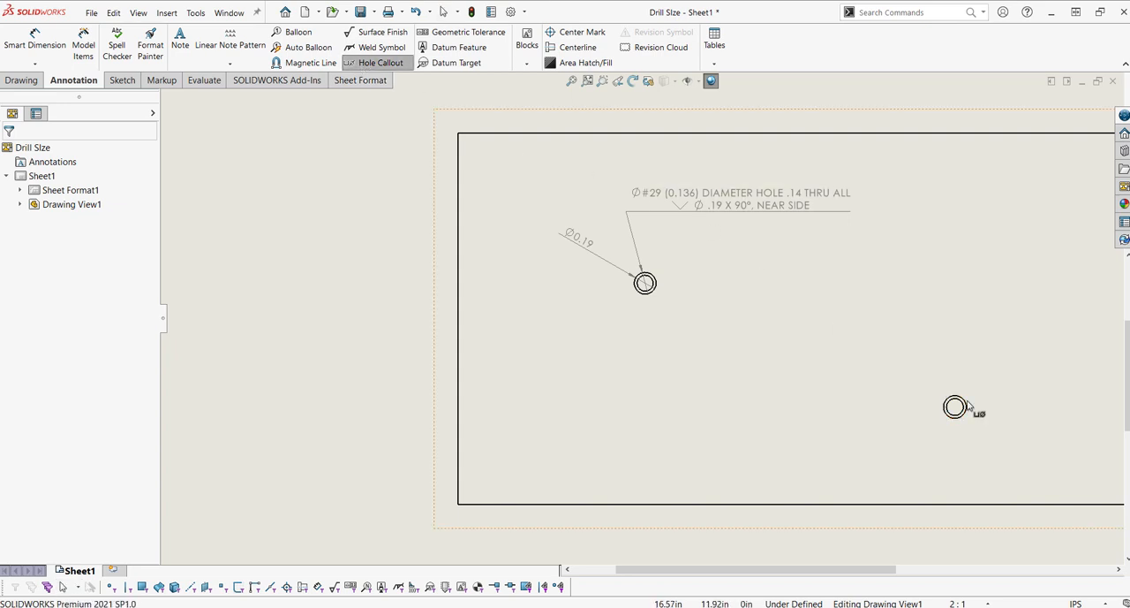
click(954, 407)
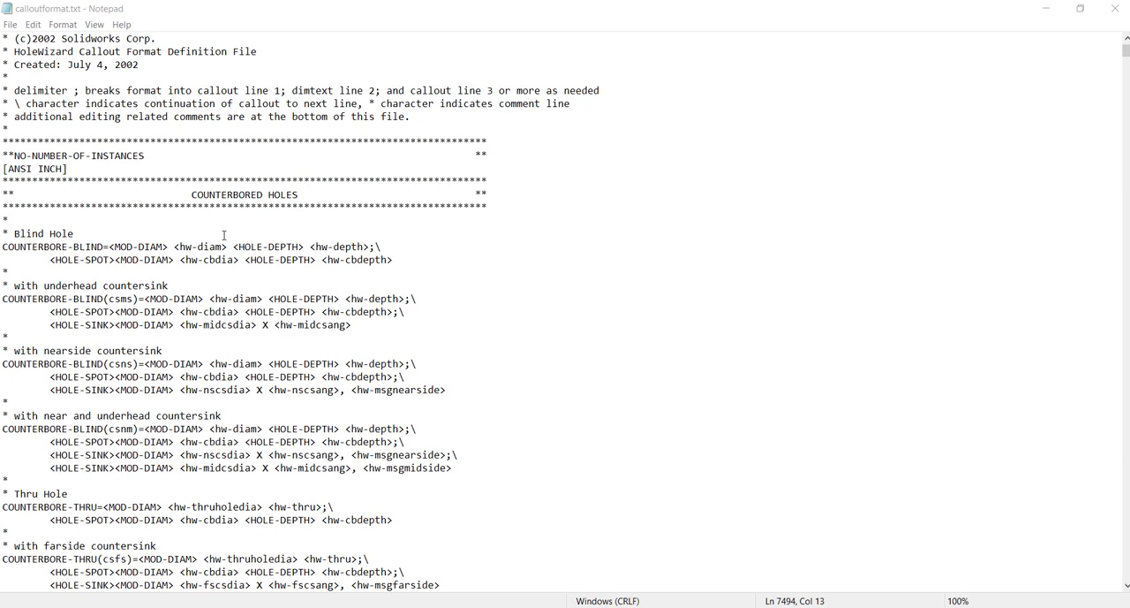
mouse_move(244, 277)
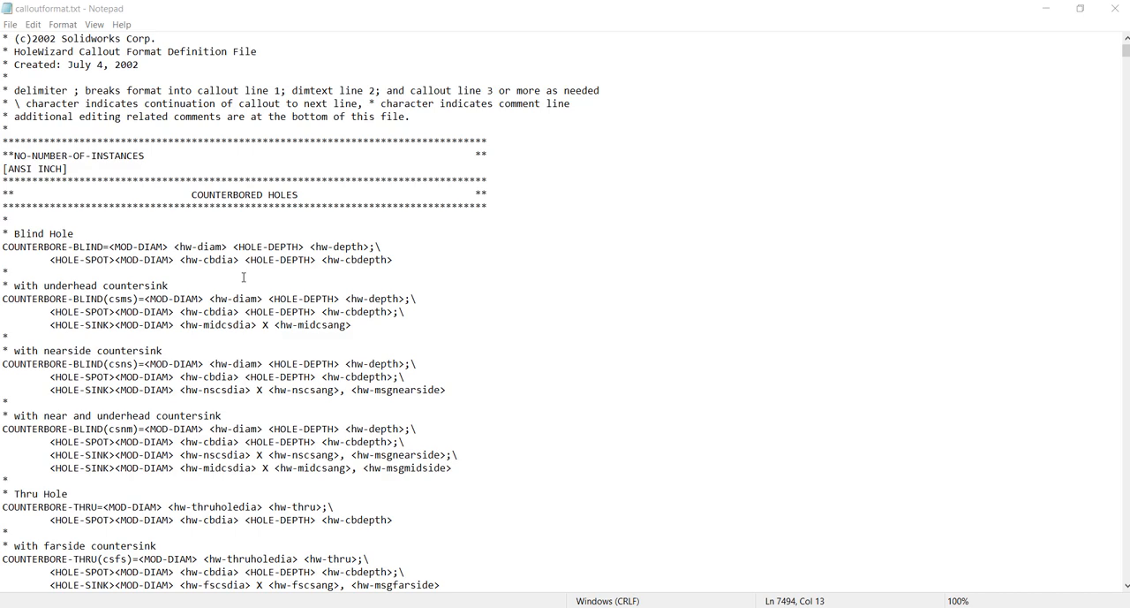
mouse_move(1111, 52)
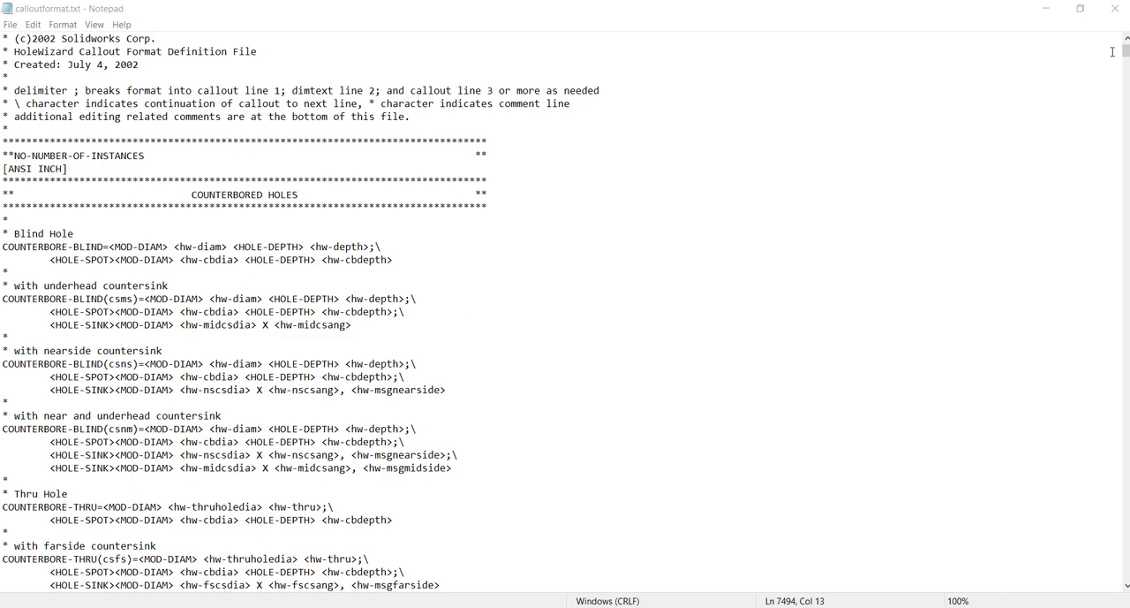
Scroll calloutformat.txt to the TAP-BLIND and TAP-THRU definitions
scroll(down, 3)
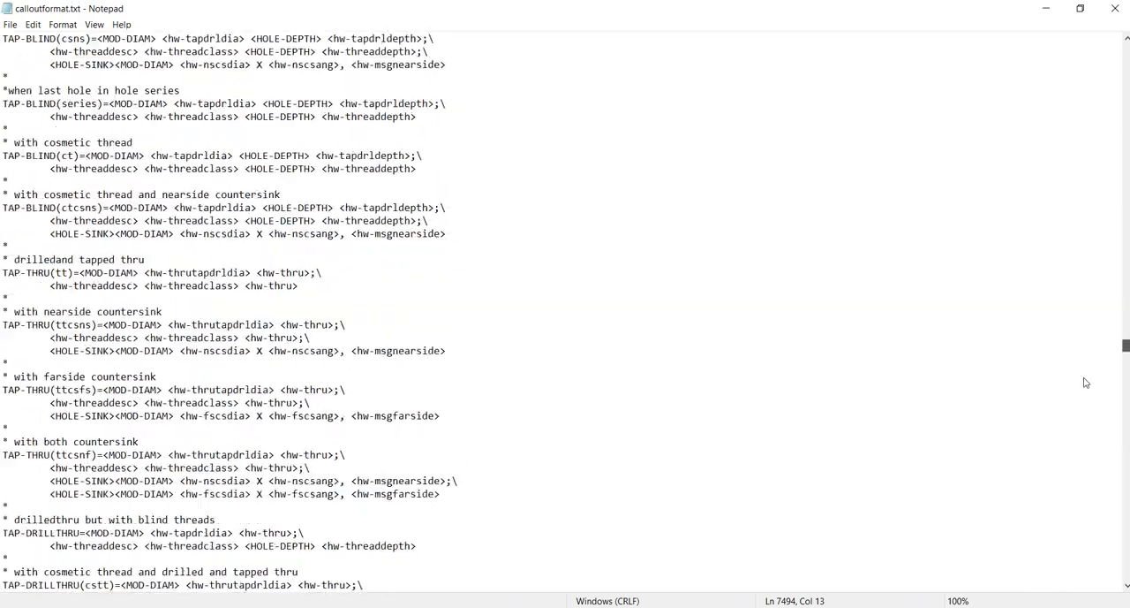